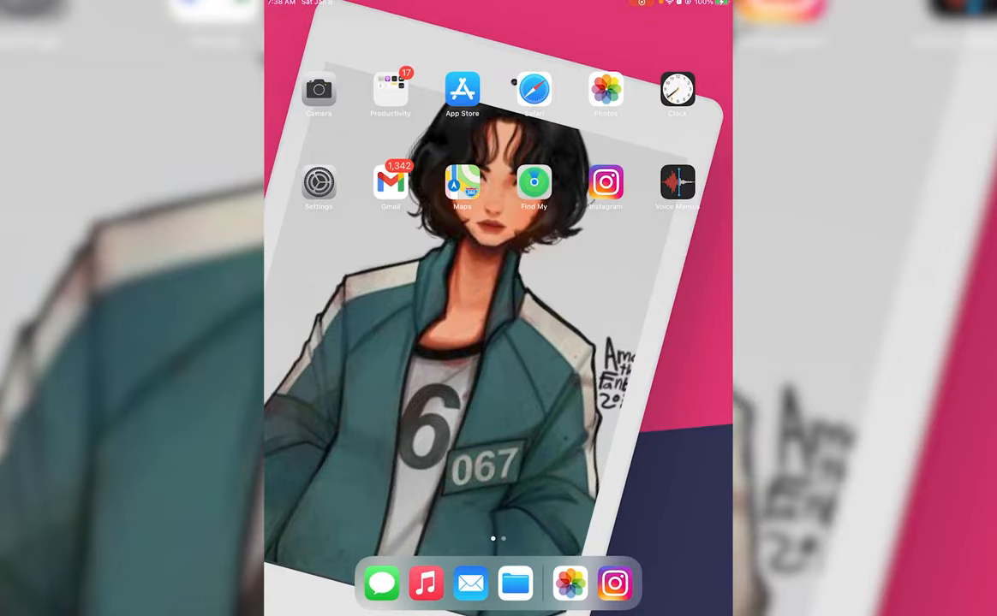
Launch the App Store from the Home Screen, landing on its Today page
{"action": "left_click", "coordinate": [462, 94]}
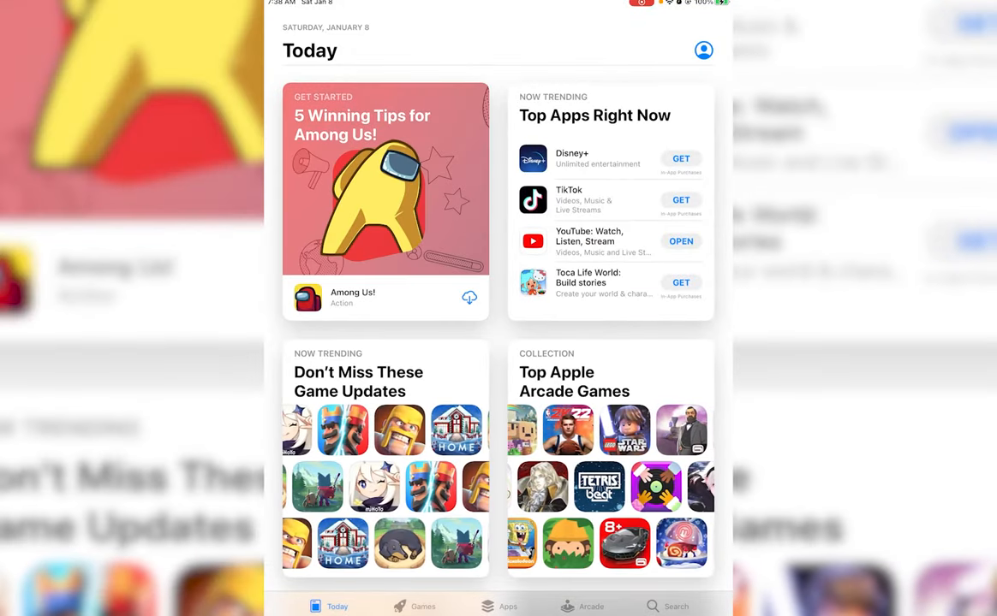
Search the App Store for 'peacock tv' and show the results list
{"action": "left_click", "coordinate": [674, 607]}
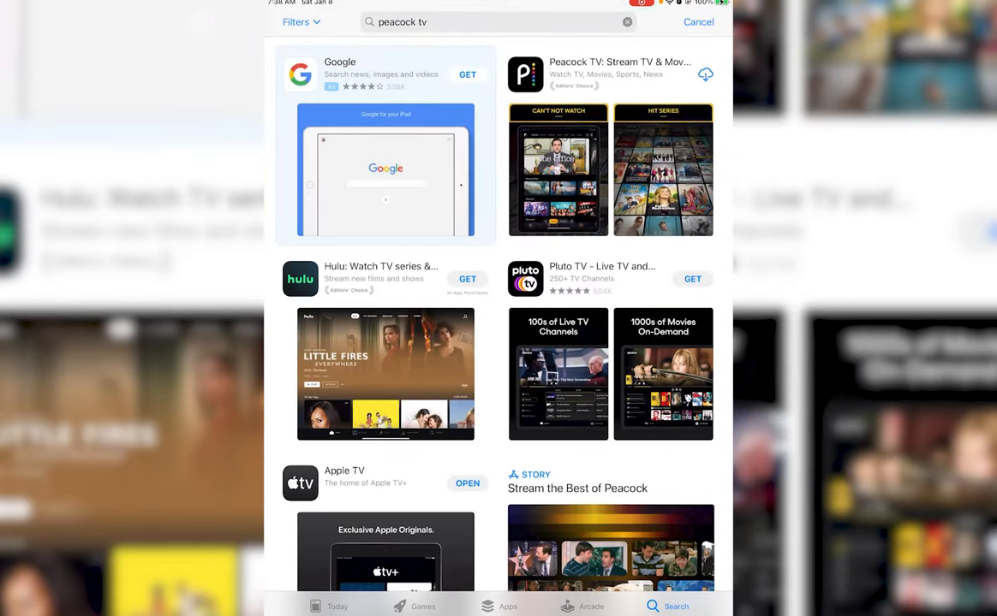
Show the Peacock TV: Stream TV & Movies product page with ratings and preview screenshots
{"action": "left_click", "coordinate": [620, 74]}
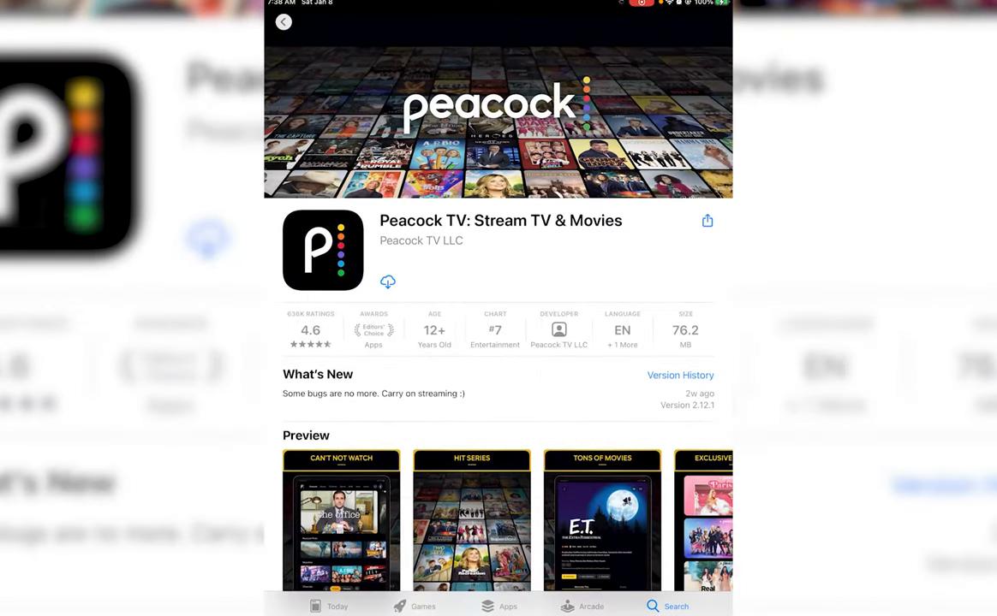
{"action": "scroll", "scroll_direction": "down", "scroll_amount": 3}
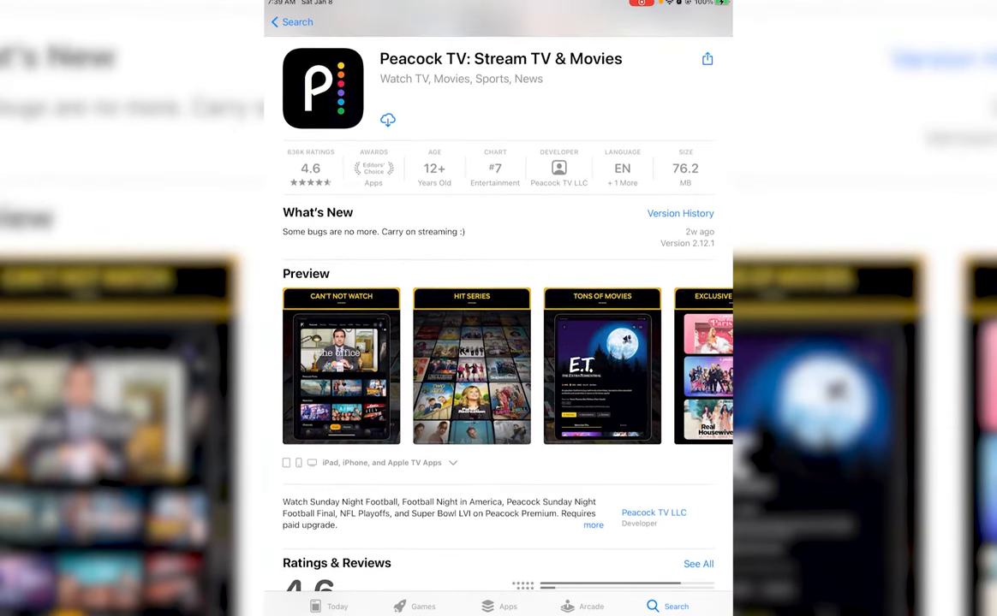
Download Peacock TV and launch it to its welcome screen once installed
{"action": "left_click", "coordinate": [387, 119]}
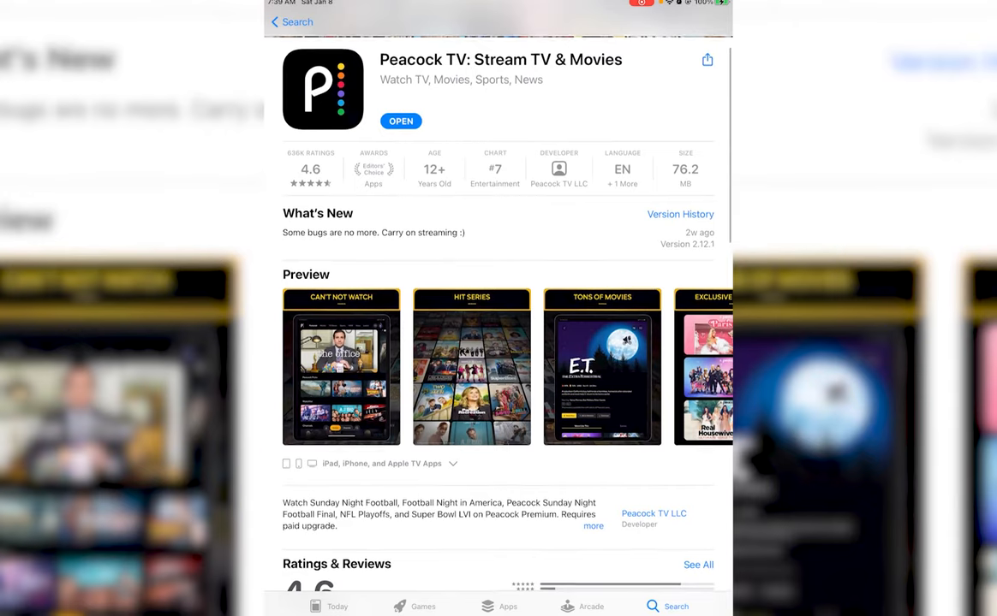
{"action": "left_click", "coordinate": [400, 120]}
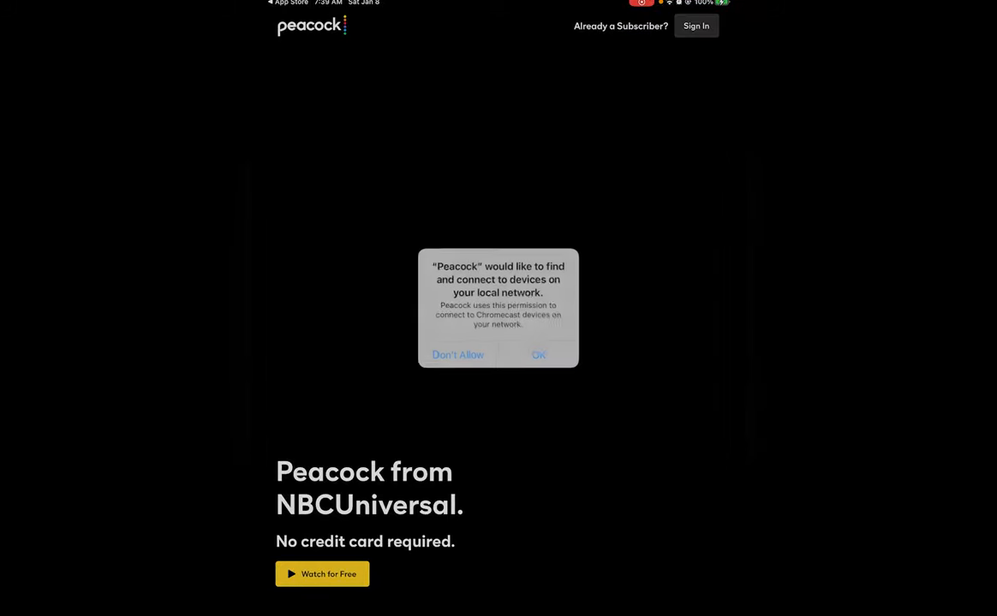